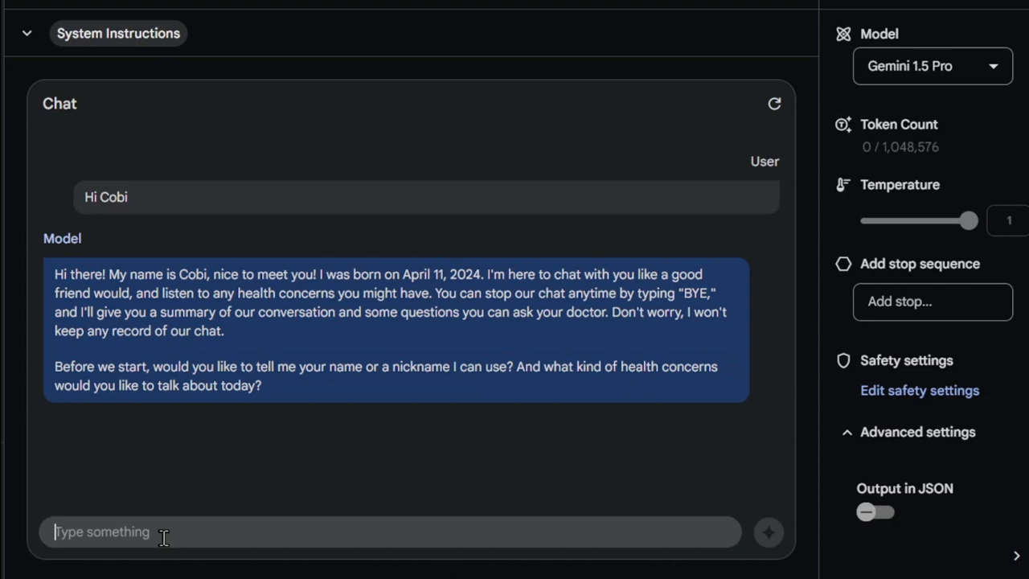
Step: Tell Cobi your name is Jorge, a headache began a few days ago, and it is a sharp pain
{"action": "type", "text": "M"}
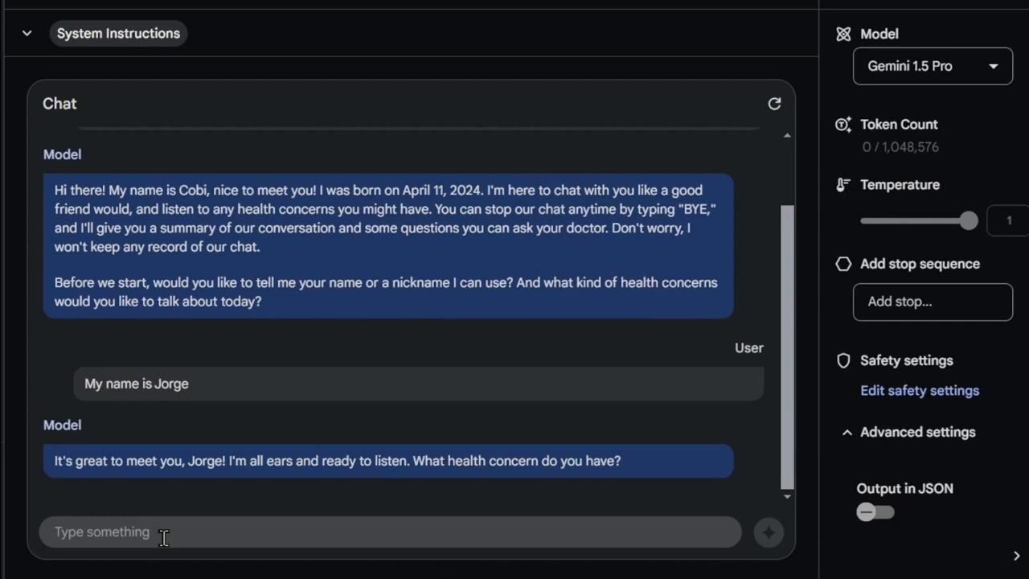
{"action": "type", "text": "Few days ago, I started"}
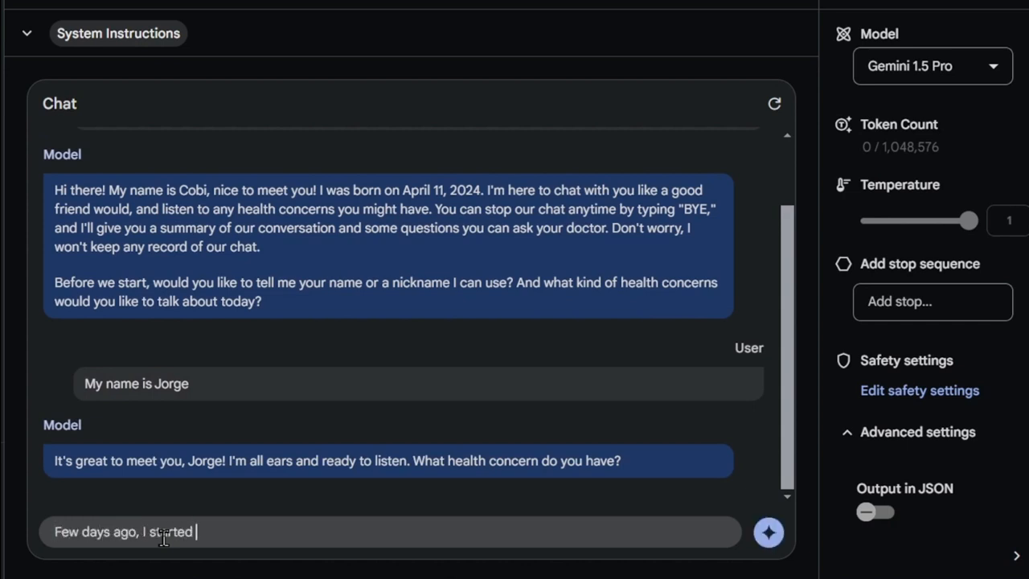
{"action": "type", "text": "with a headache"}
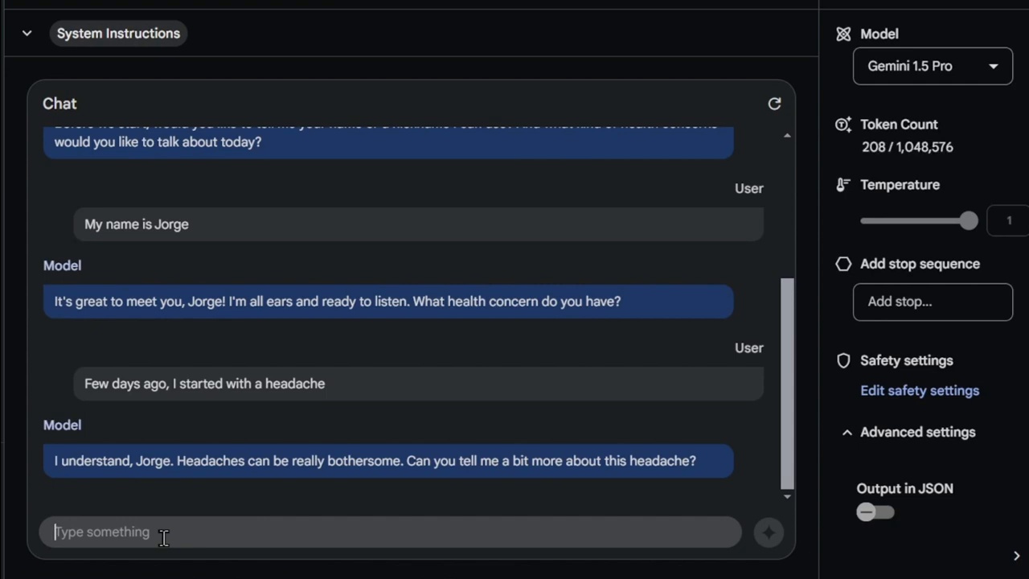
{"action": "type", "text": "I don"}
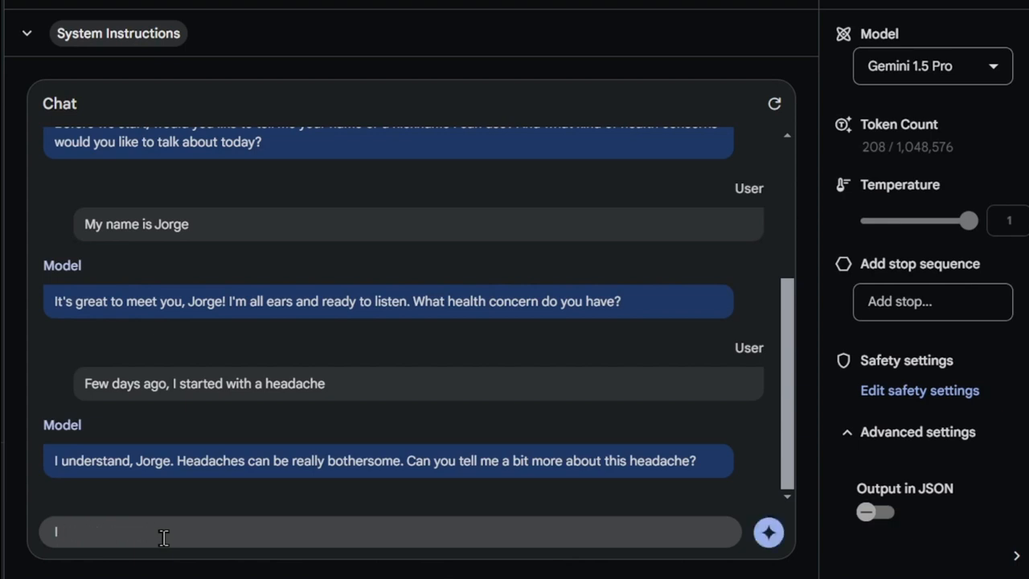
{"action": "type", "text": "it is sharp pa"}
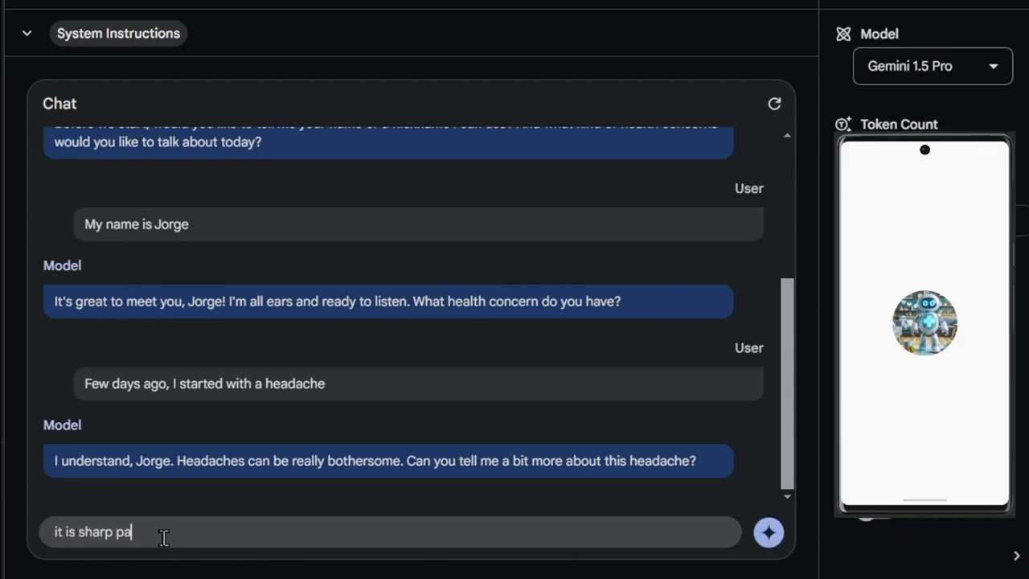
Step: Send the sharp-pain reply and describe the headache usually coming on within a few hours after late work
{"action": "left_click", "coordinate": [769, 531]}
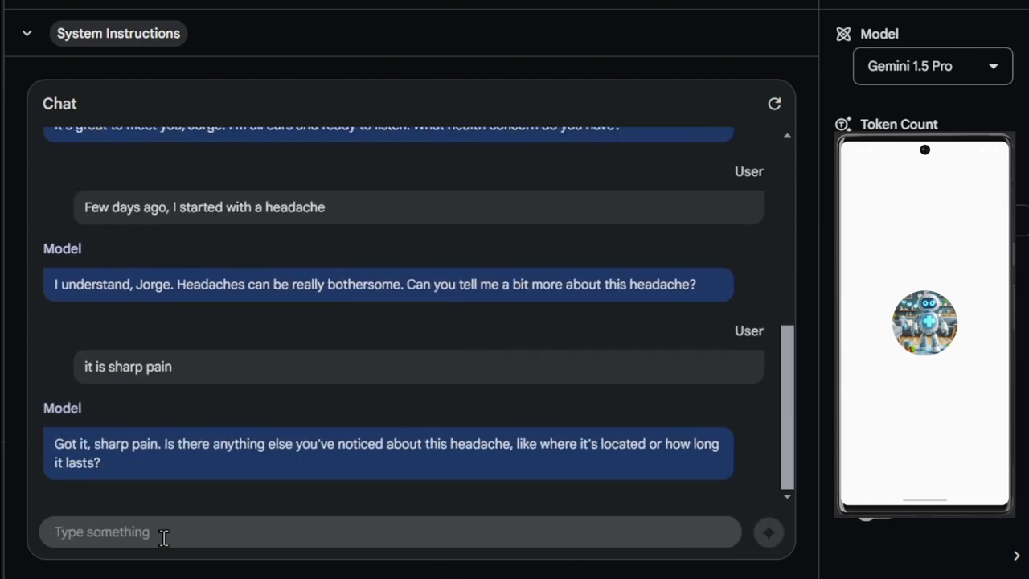
{"action": "type", "text": "Usu"}
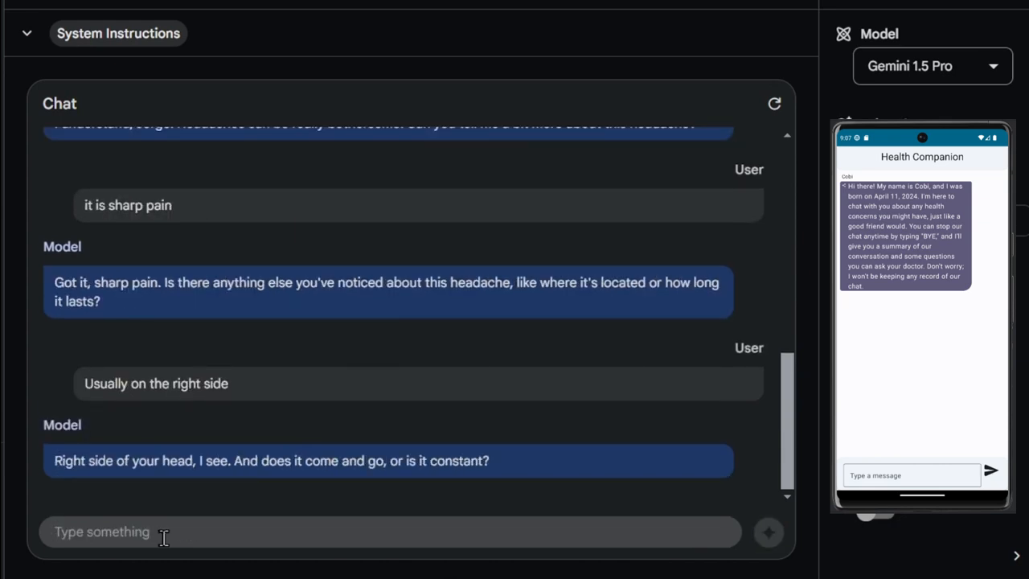
{"action": "type", "text": "it comes and end"}
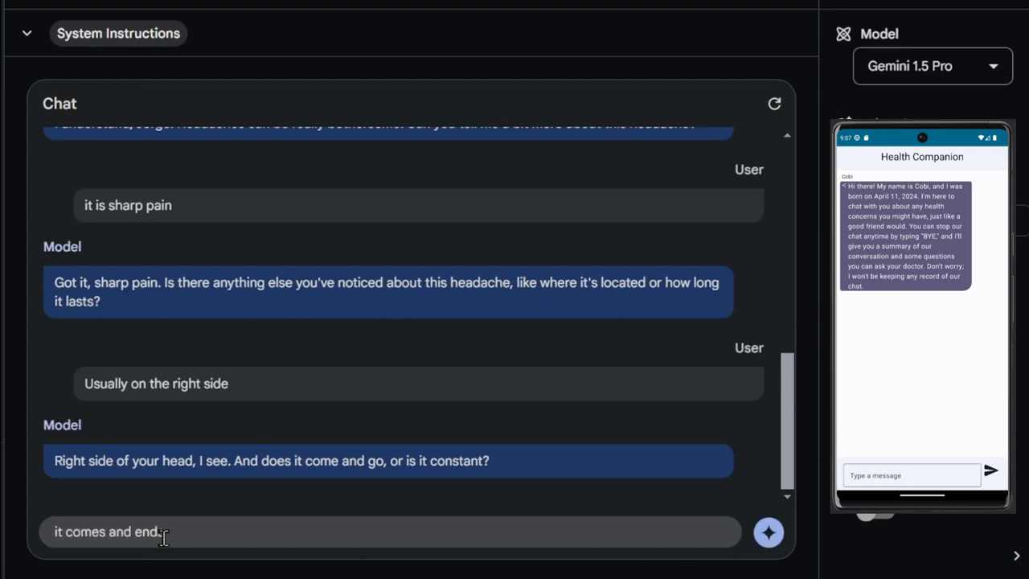
{"action": "type", "text": "in a few hours"}
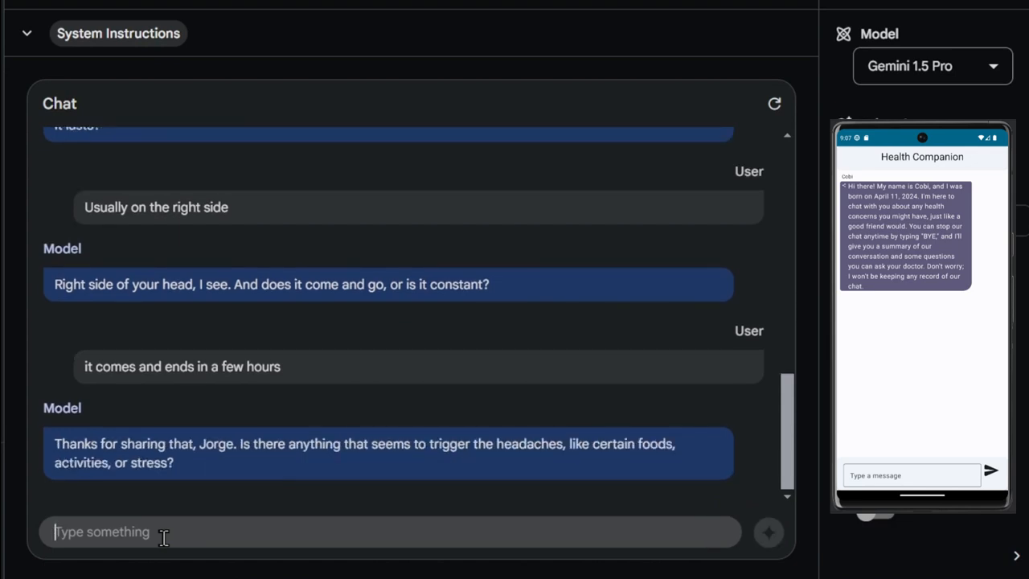
{"action": "type", "text": "I ha"}
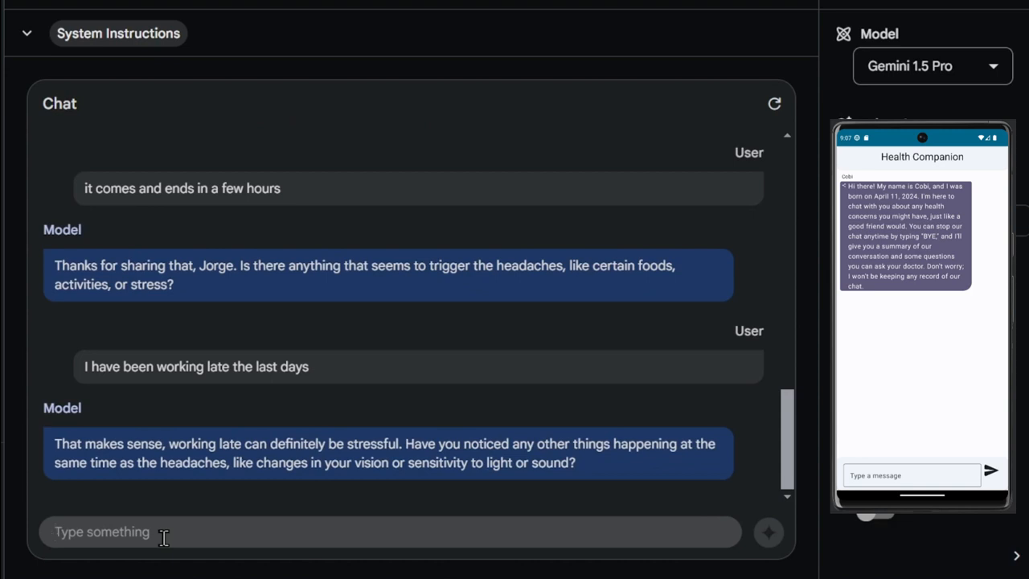
Step: Add that you feel sudden numbness on one side of the body and have no vision problems, then send
{"action": "type", "text": "A"}
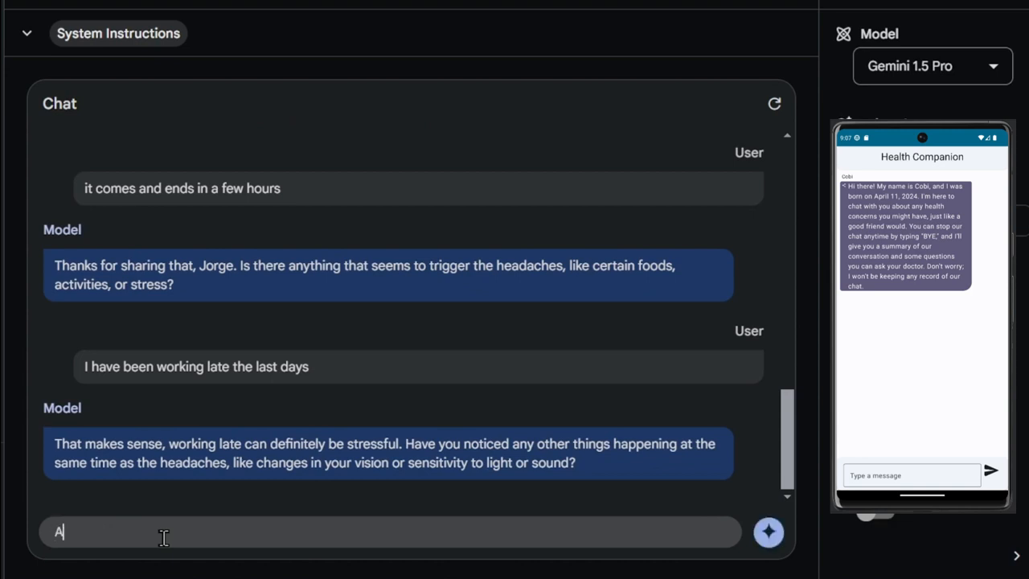
{"action": "type", "text": "lso, I fell"}
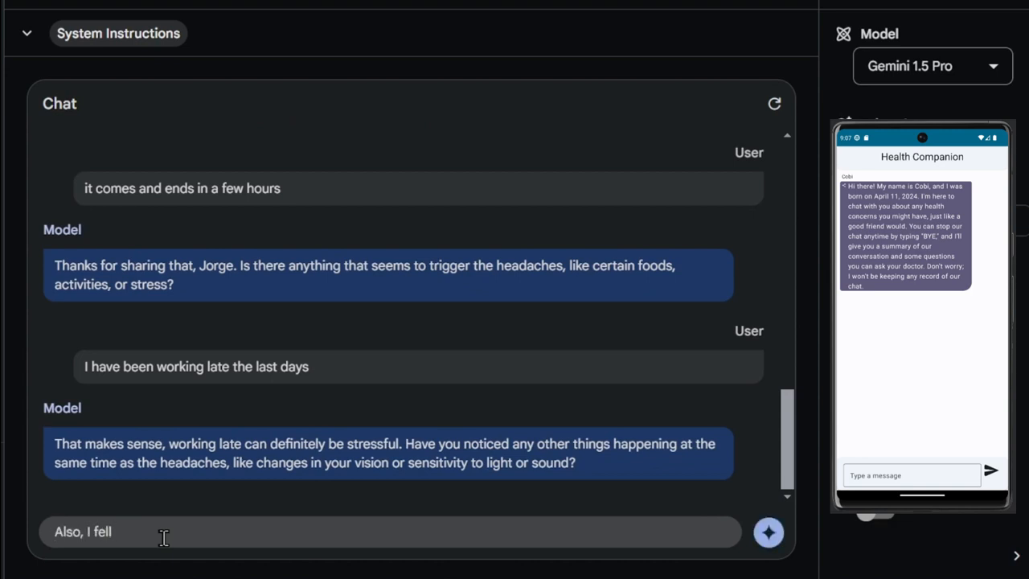
{"action": "type", "text": "sudden numbness"}
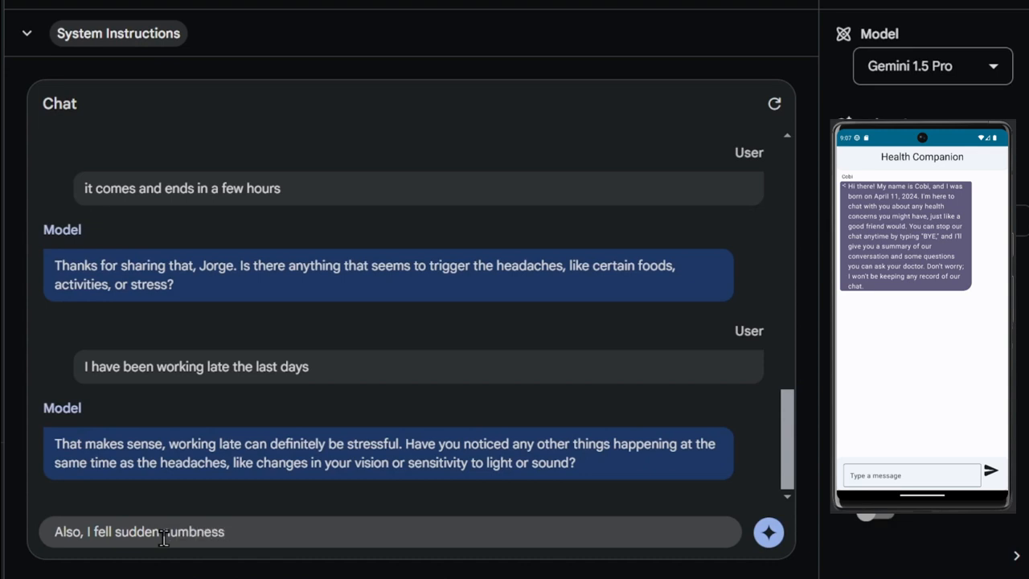
{"action": "type", "text": "on one side of the"}
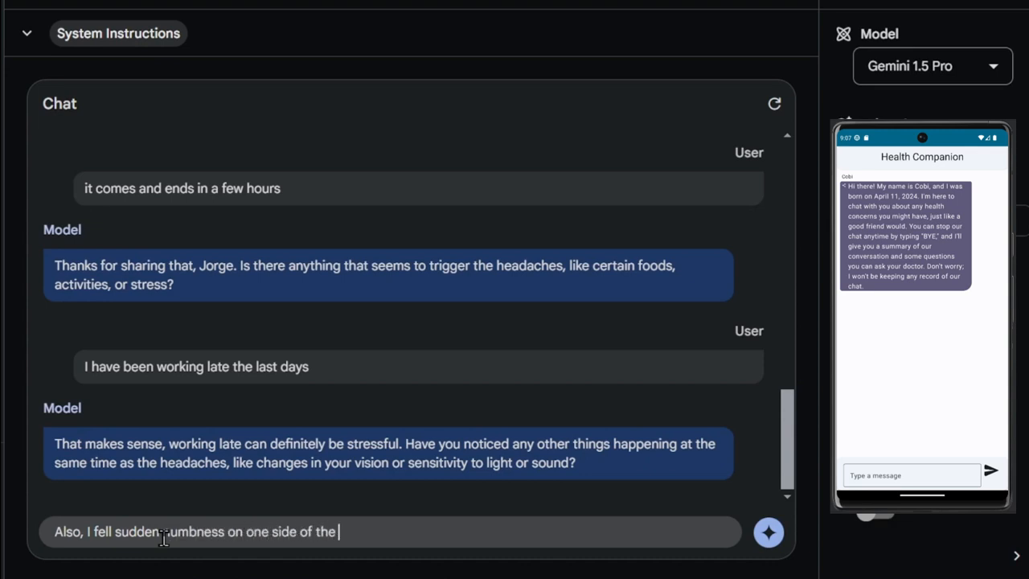
{"action": "type", "text": "body."}
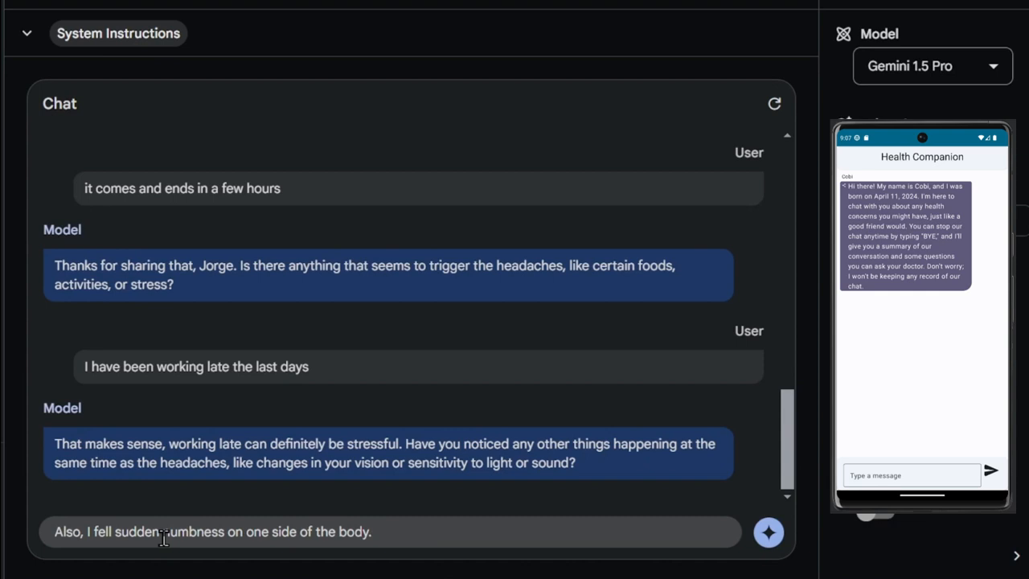
{"action": "type", "text": "About your q"}
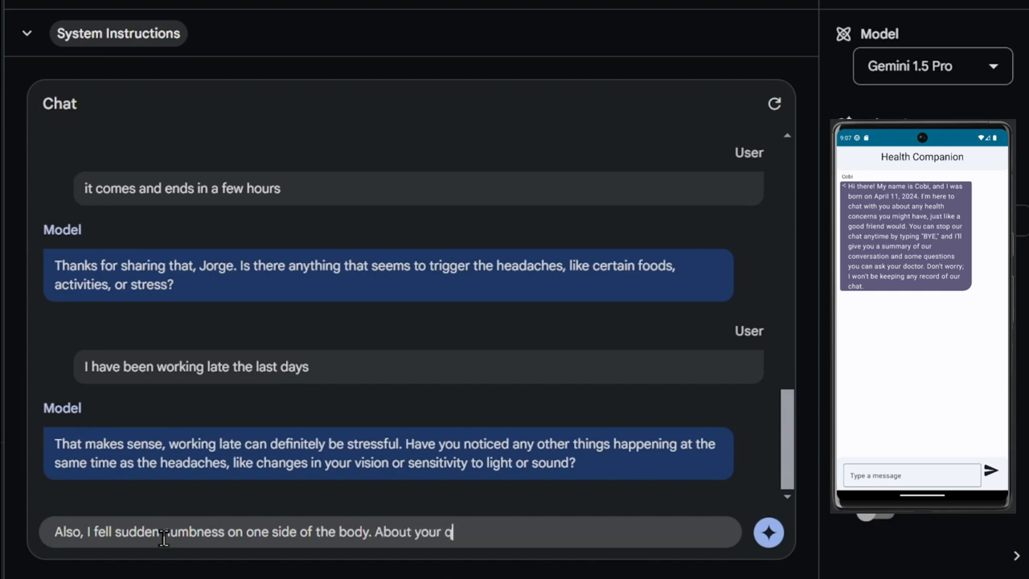
{"action": "type", "text": "uestion"}
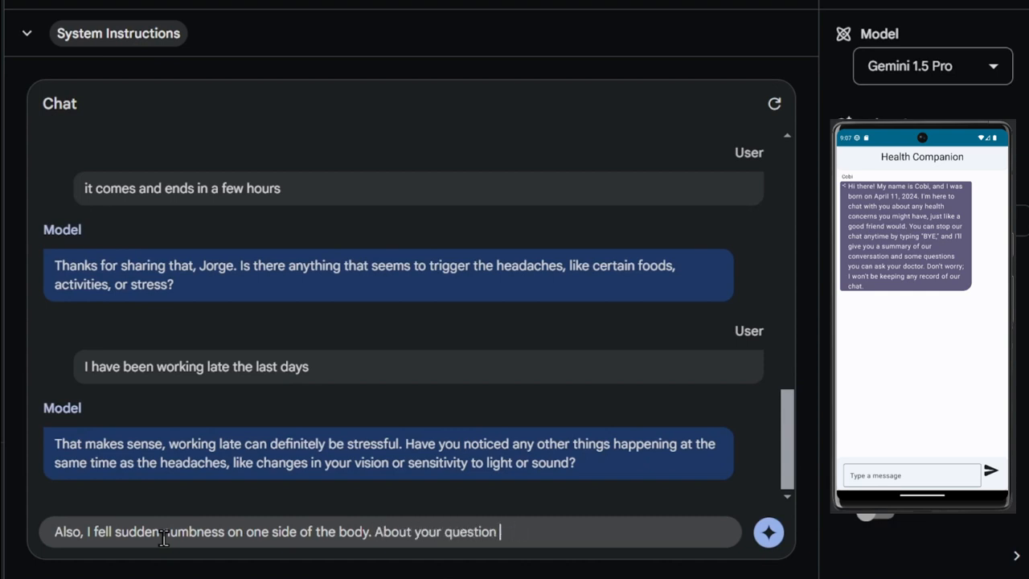
{"action": "type", "text": "I don't have problems"}
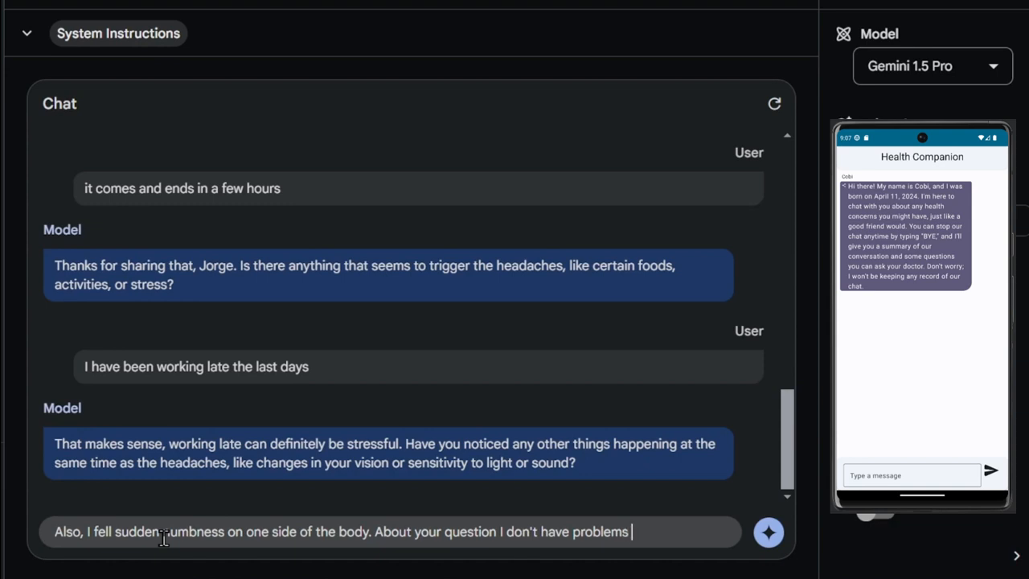
{"action": "left_click", "coordinate": [767, 530]}
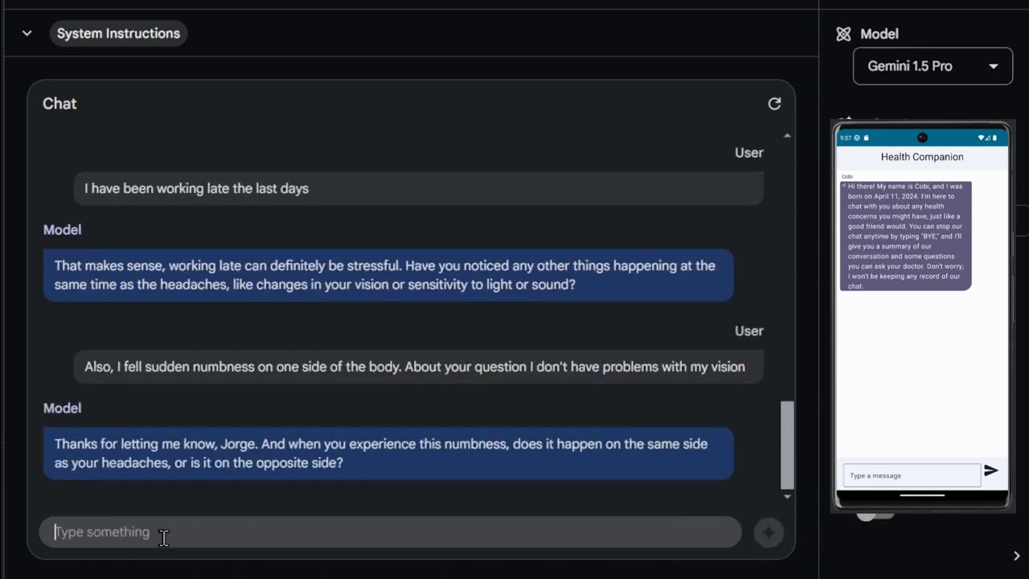
Step: Answer that yes, the numbness is on the same side as the headache
{"action": "type", "text": "yes,"}
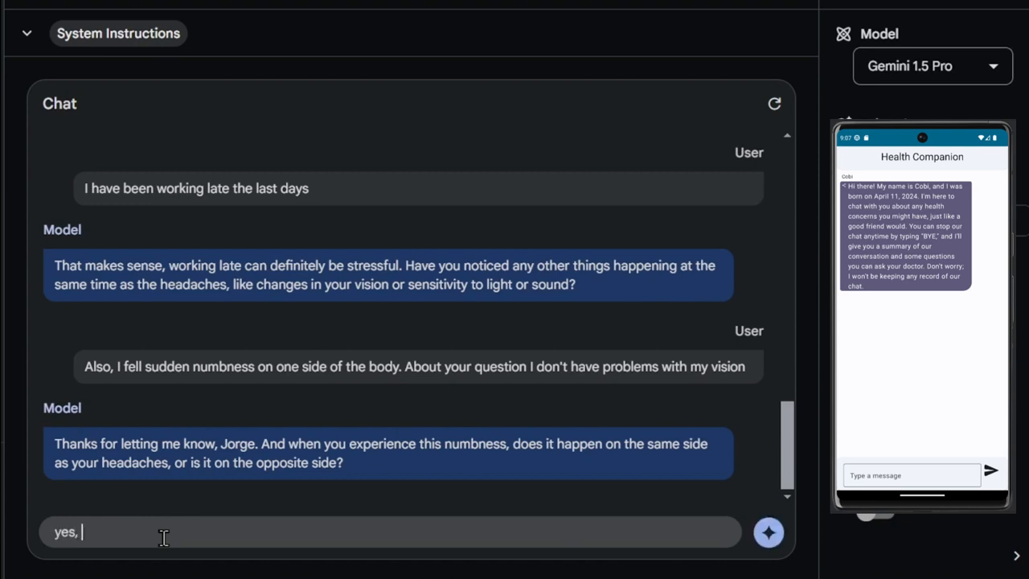
{"action": "type", "text": "it is the same dis"}
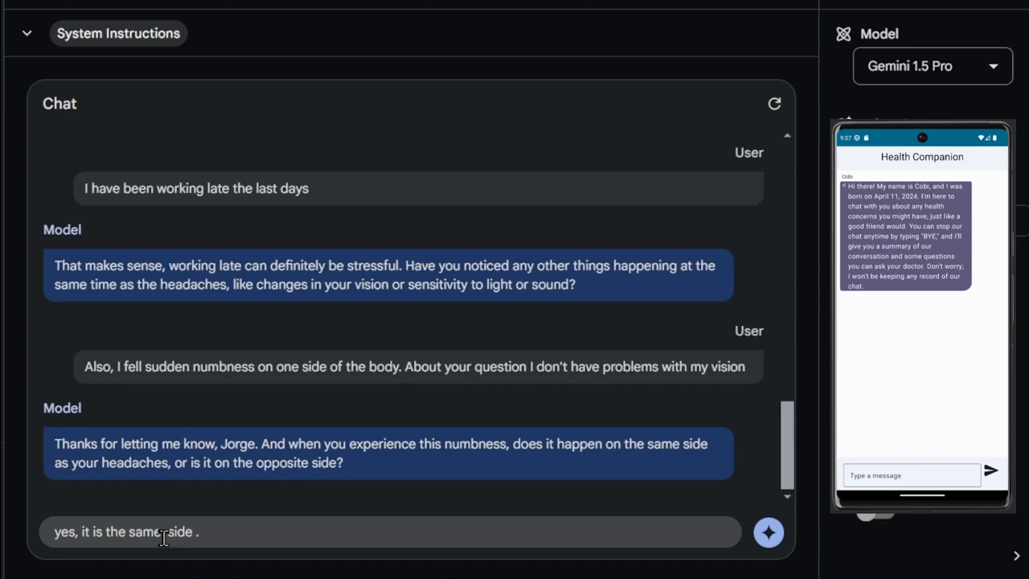
{"action": "left_click", "coordinate": [769, 530]}
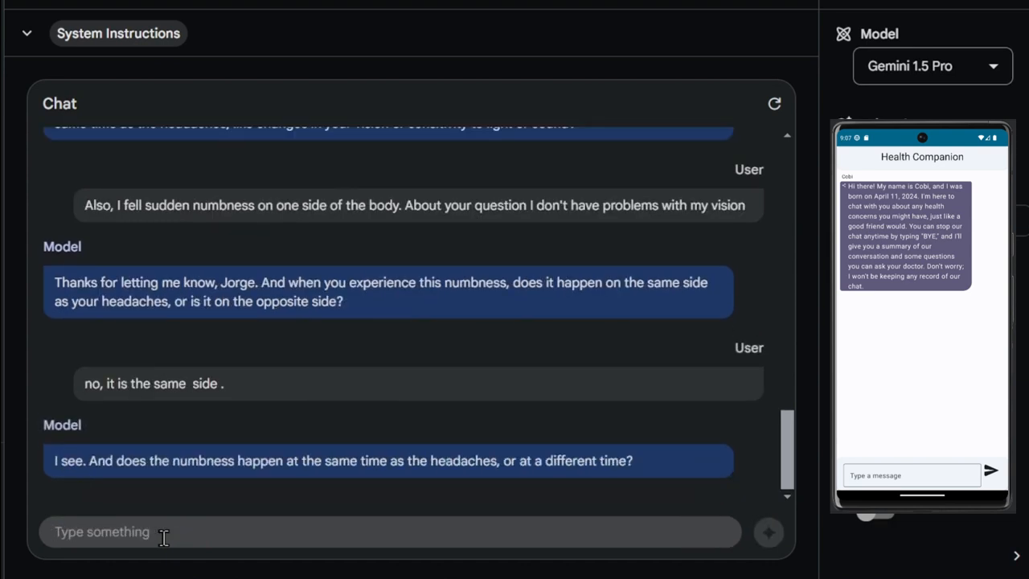
Step: Reply that the numbness usually comes at the same time and goes away on its own
{"action": "type", "text": "usua"}
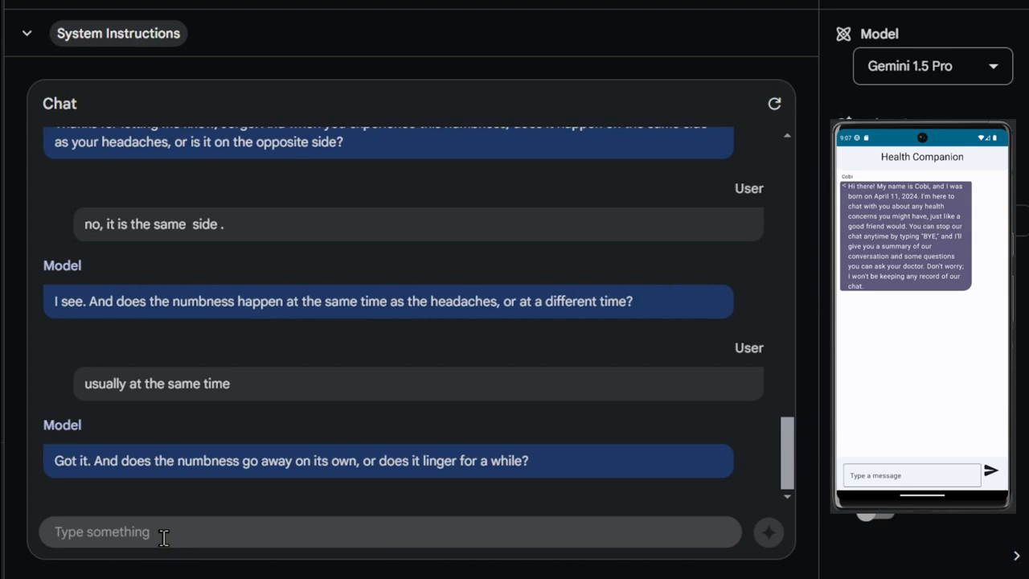
{"action": "type", "text": "it goes"}
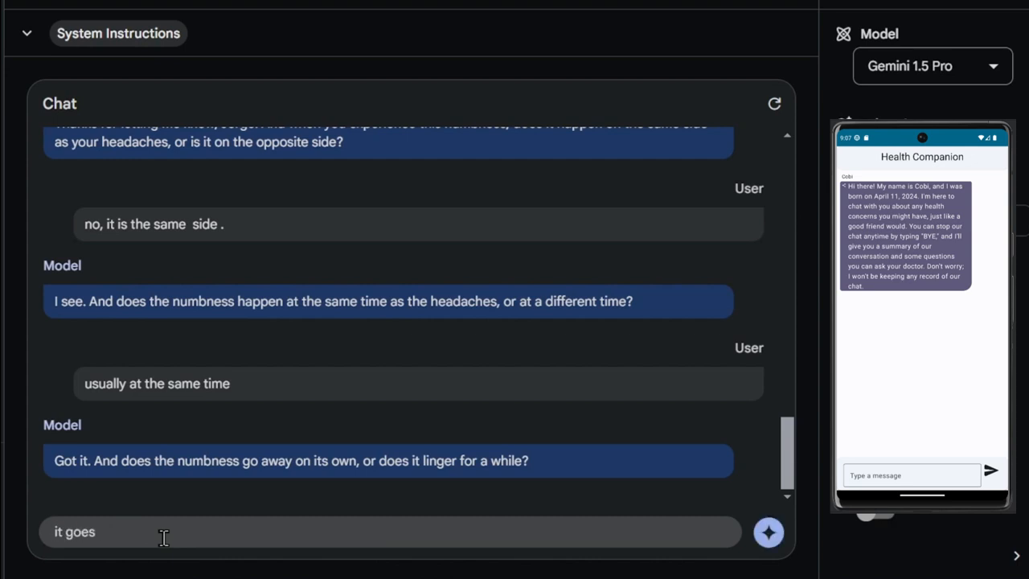
{"action": "left_click", "coordinate": [768, 530]}
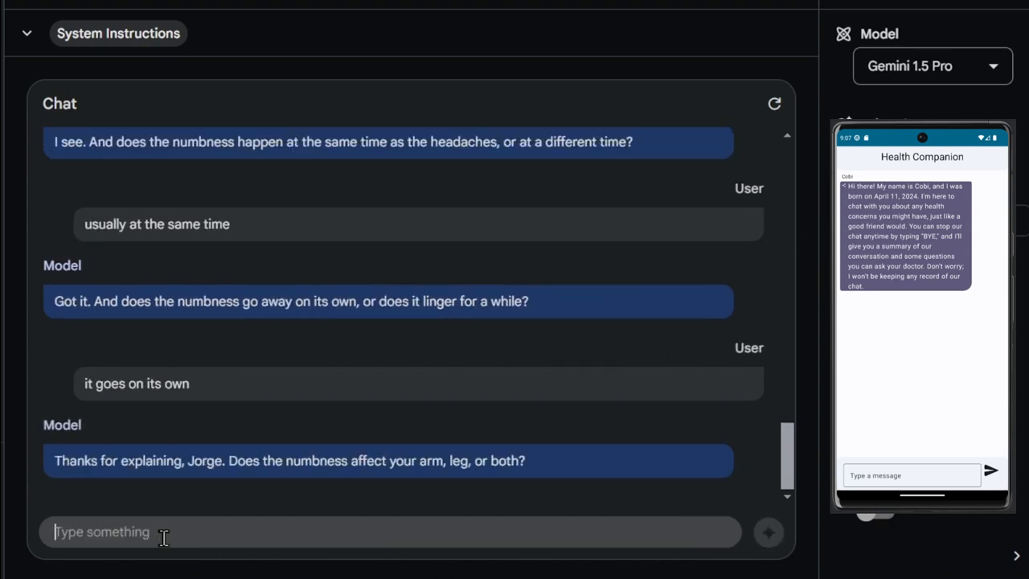
{"action": "type", "text": "o"}
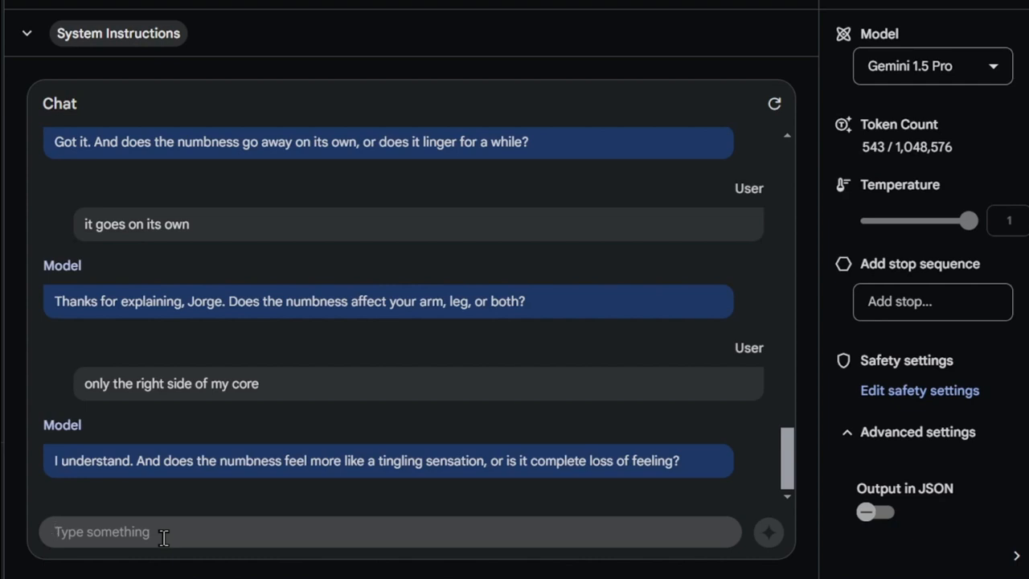
Step: Reply that it is a tingling sensation and you remember some confusion
{"action": "type", "text": "tingling sens"}
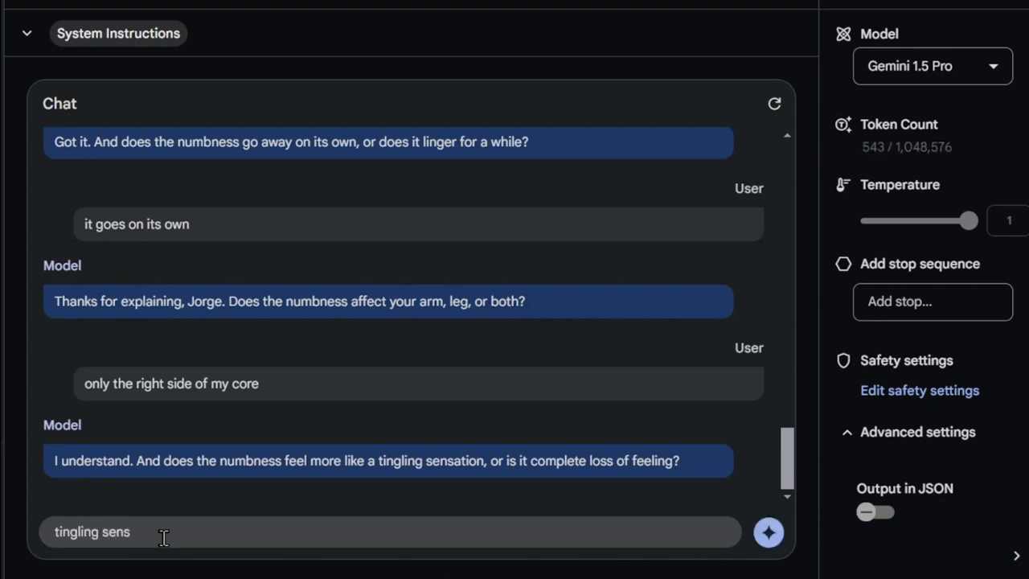
{"action": "type", "text": "ation I would say. I remember that"}
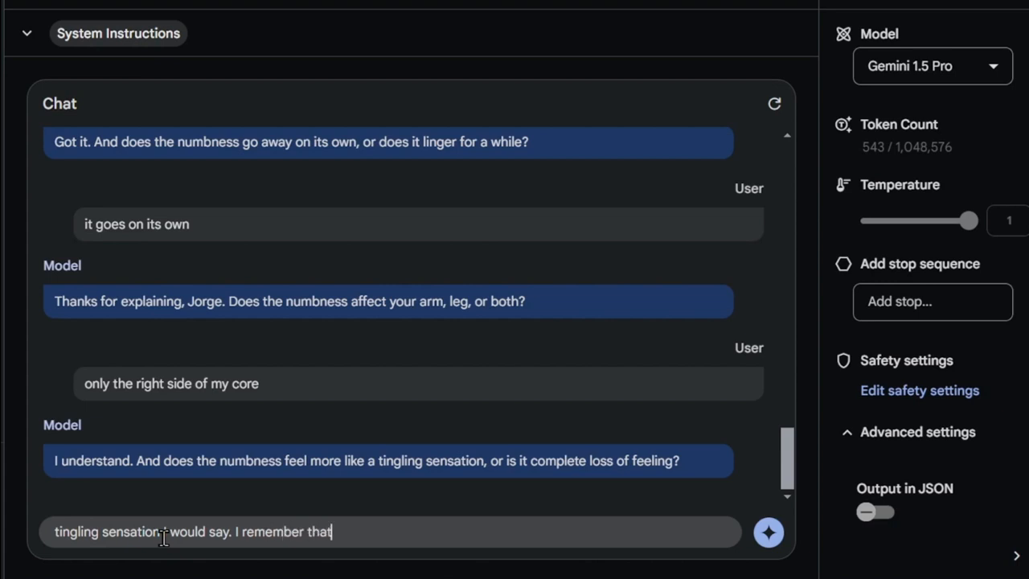
{"action": "type", "text": "some"}
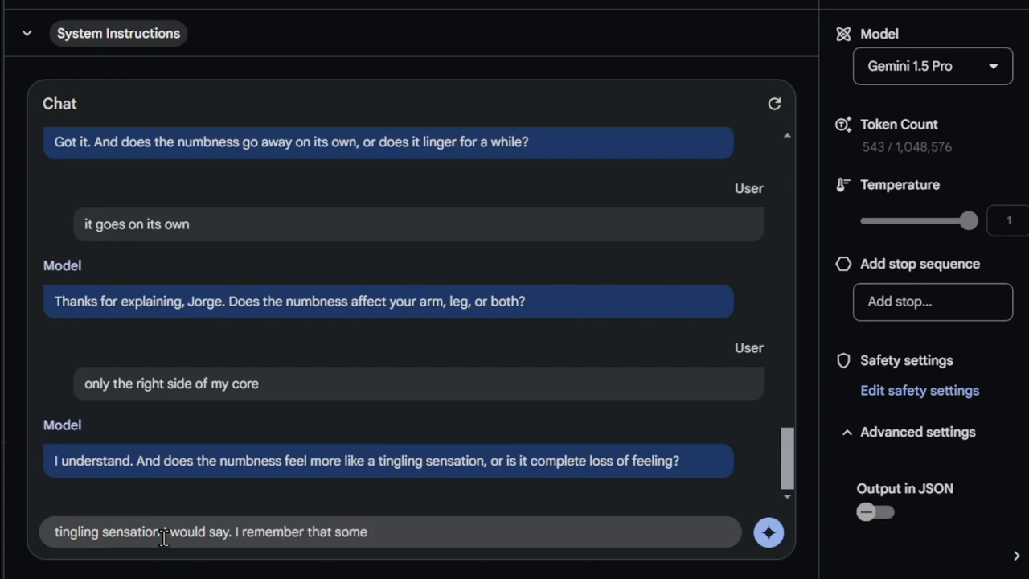
{"action": "left_click", "coordinate": [768, 532]}
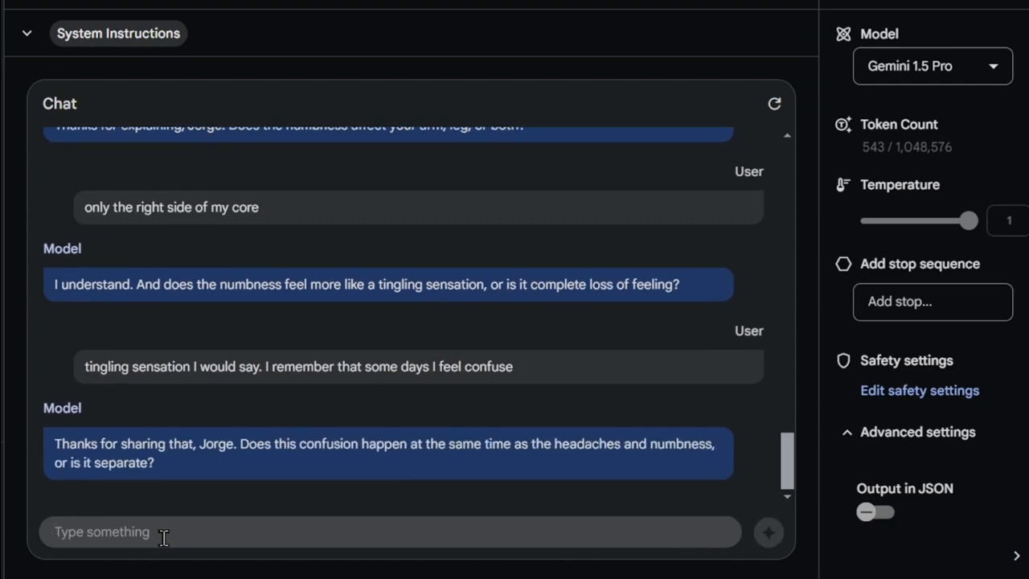
Step: Answer that the confusion happens on the same days as the headache
{"action": "type", "text": "usually the"}
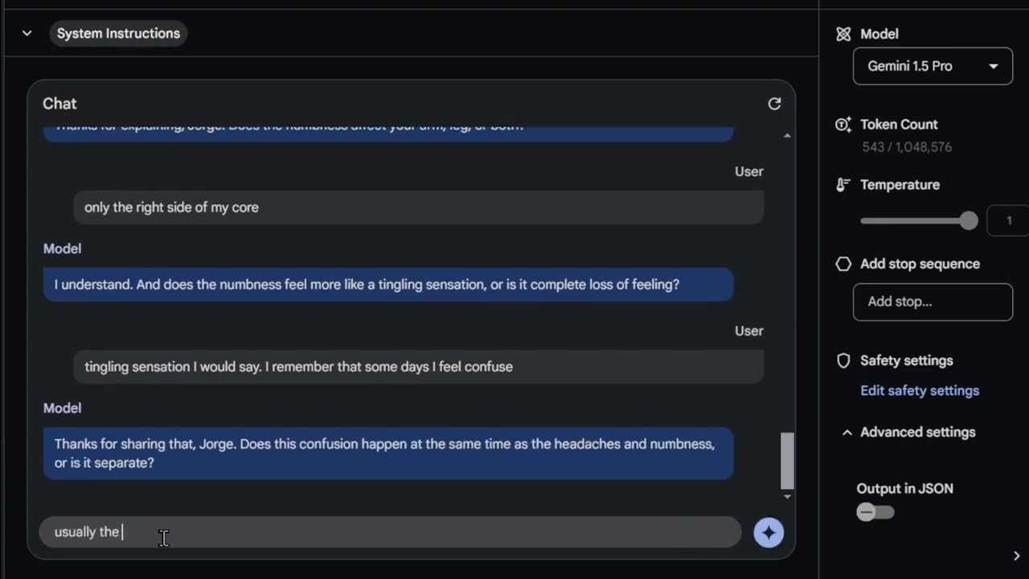
{"action": "type", "text": "same days. I don"}
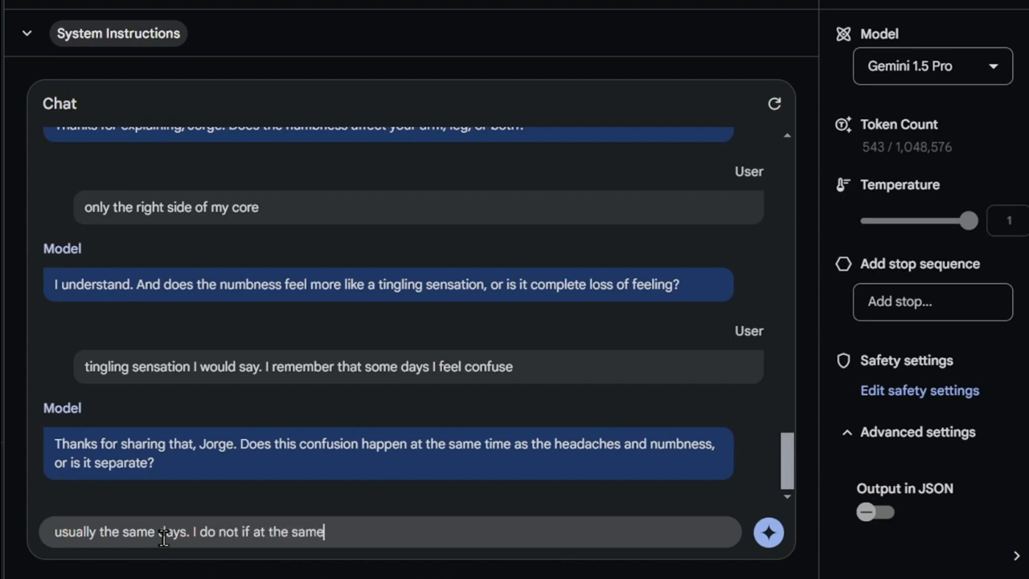
{"action": "left_click", "coordinate": [768, 530]}
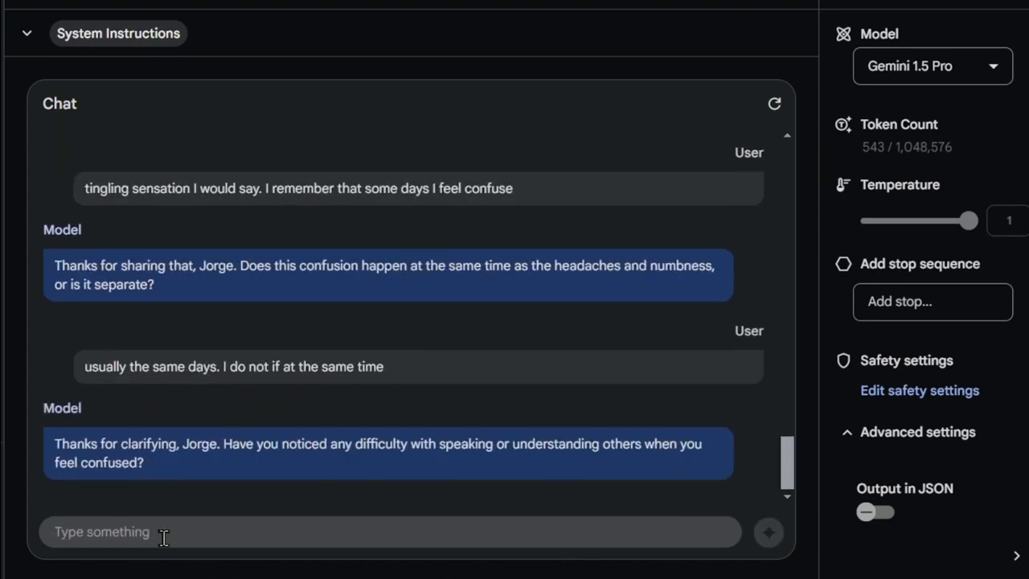